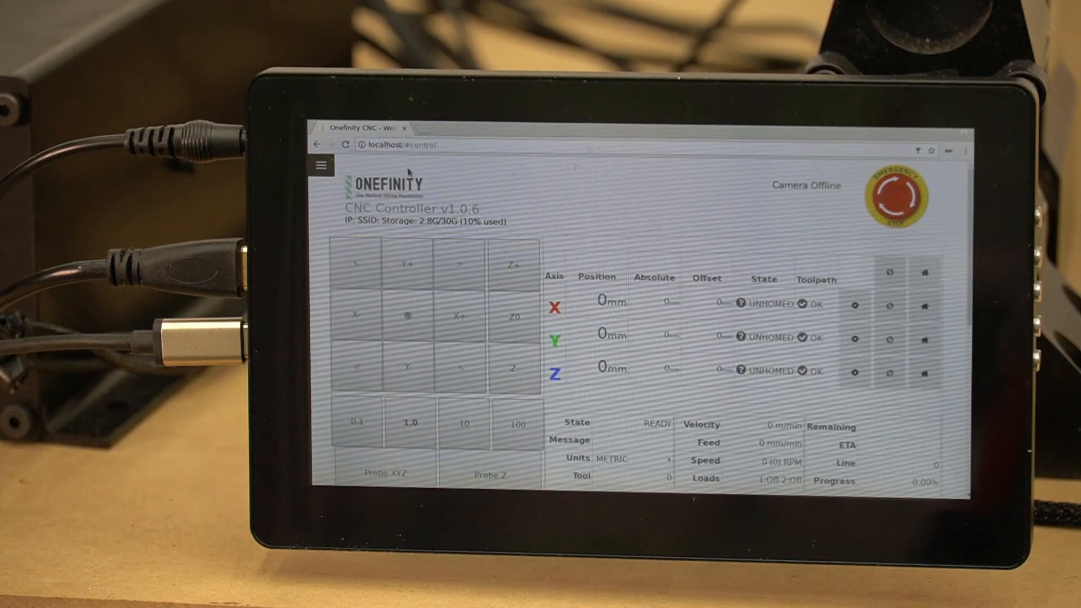
Step: Shut down the controller from the navigation menu and confirm the shutdown
click(320, 165)
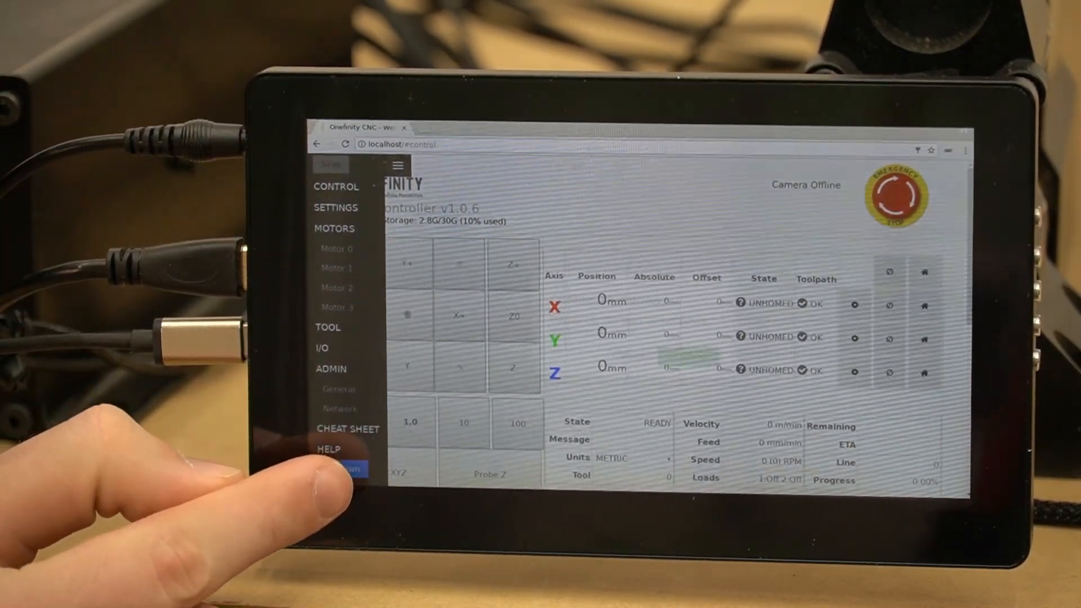
click(348, 469)
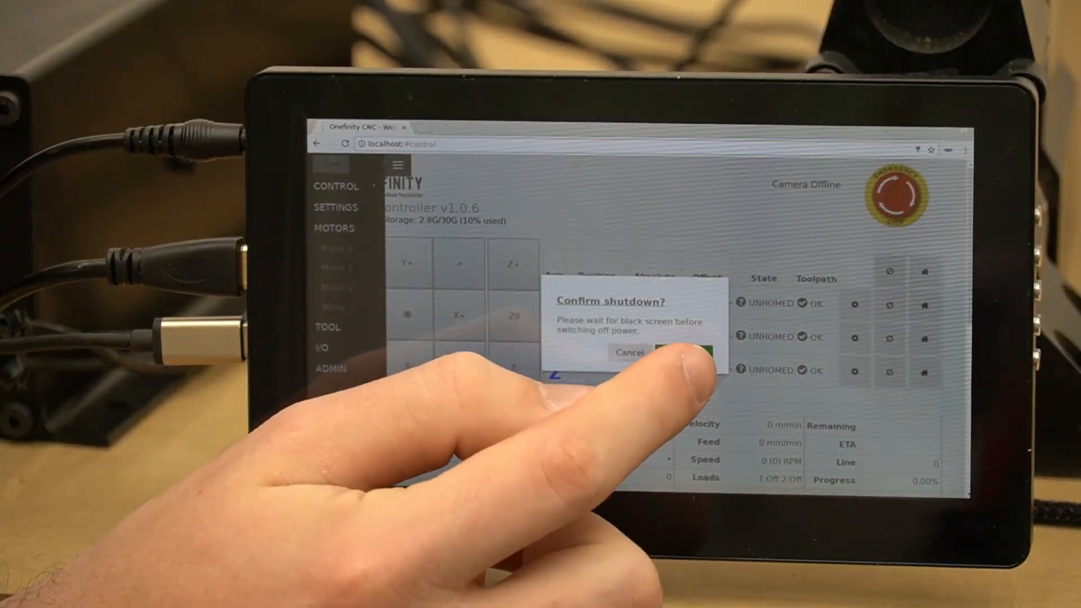
click(682, 353)
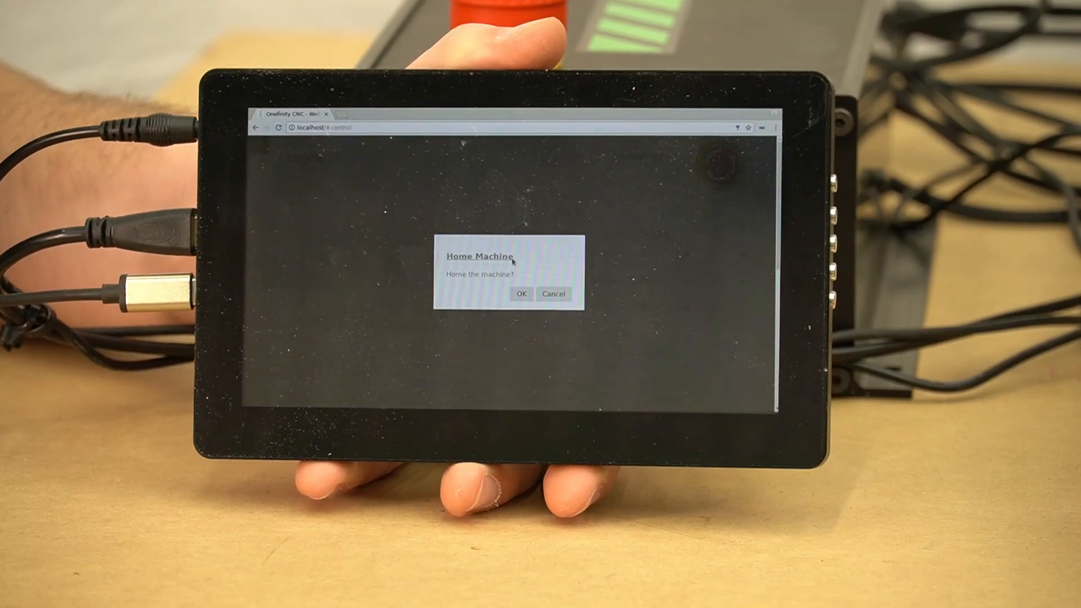
Step: Dismiss the Home Machine prompt and bring up the Motor 1 configuration page
click(522, 294)
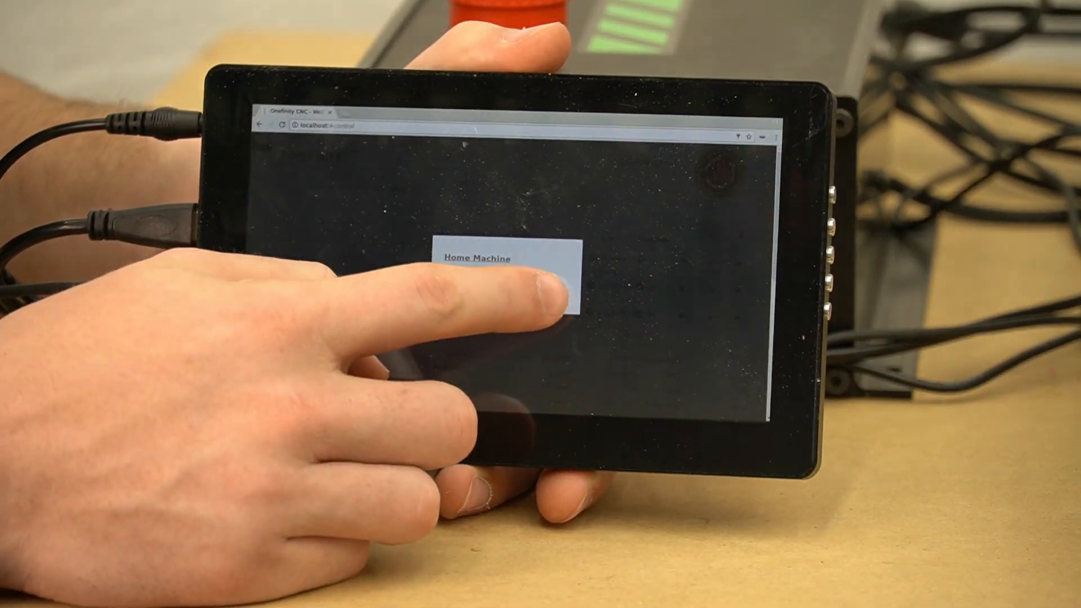
click(475, 258)
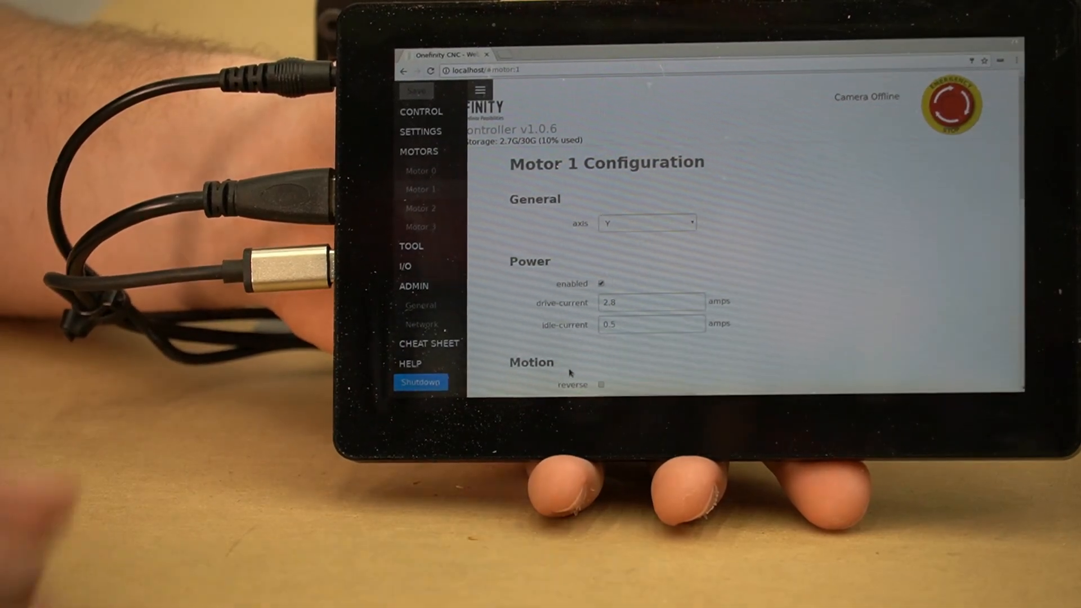
Step: Check Motor 2's reverse setting under Motion, then return to the Control screen
scroll(down, 3)
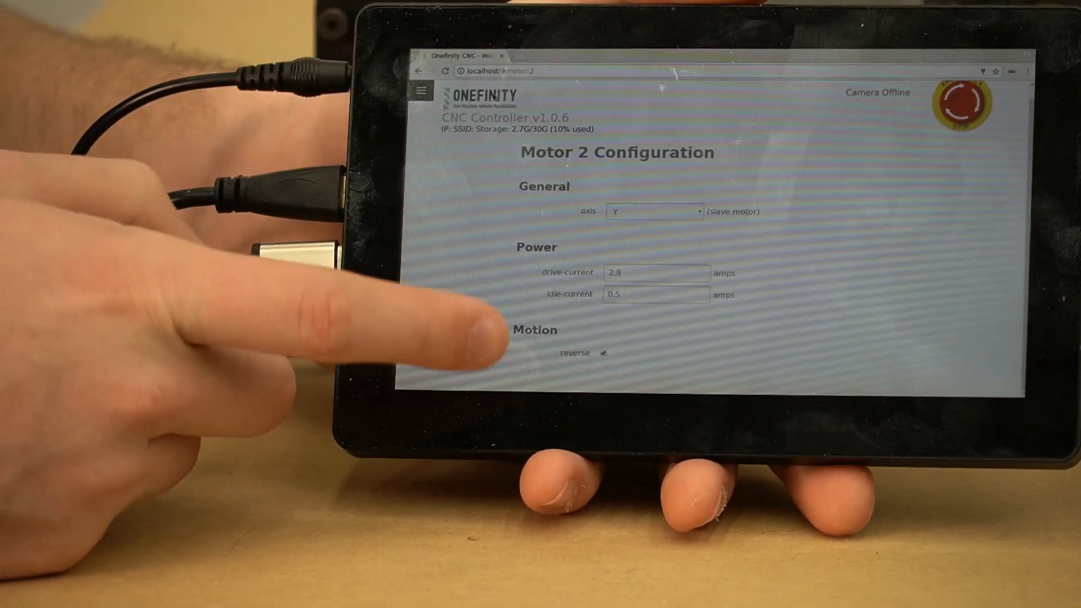
click(421, 90)
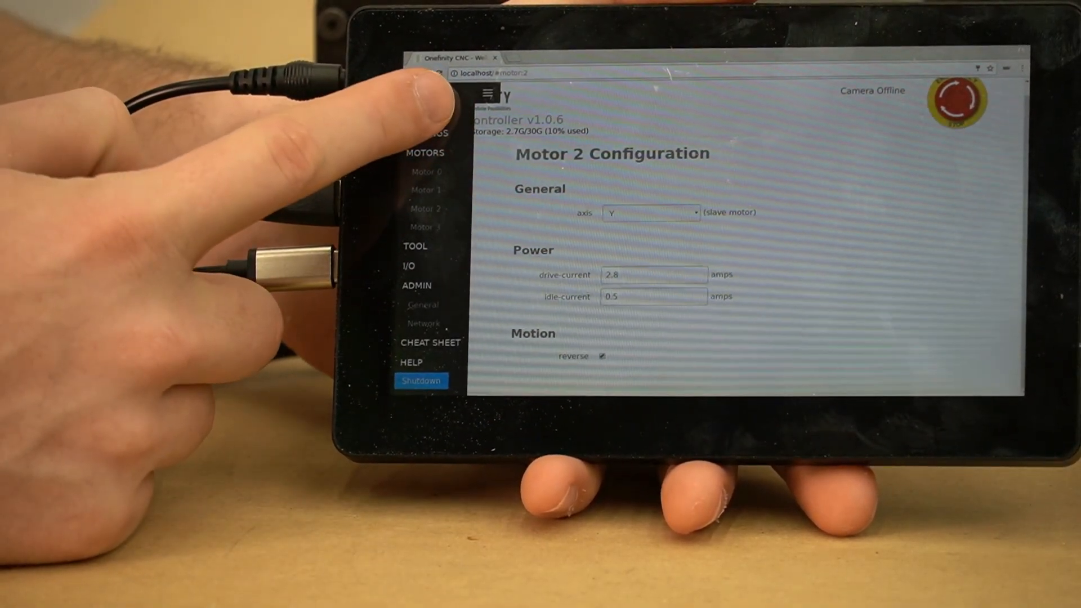
click(429, 110)
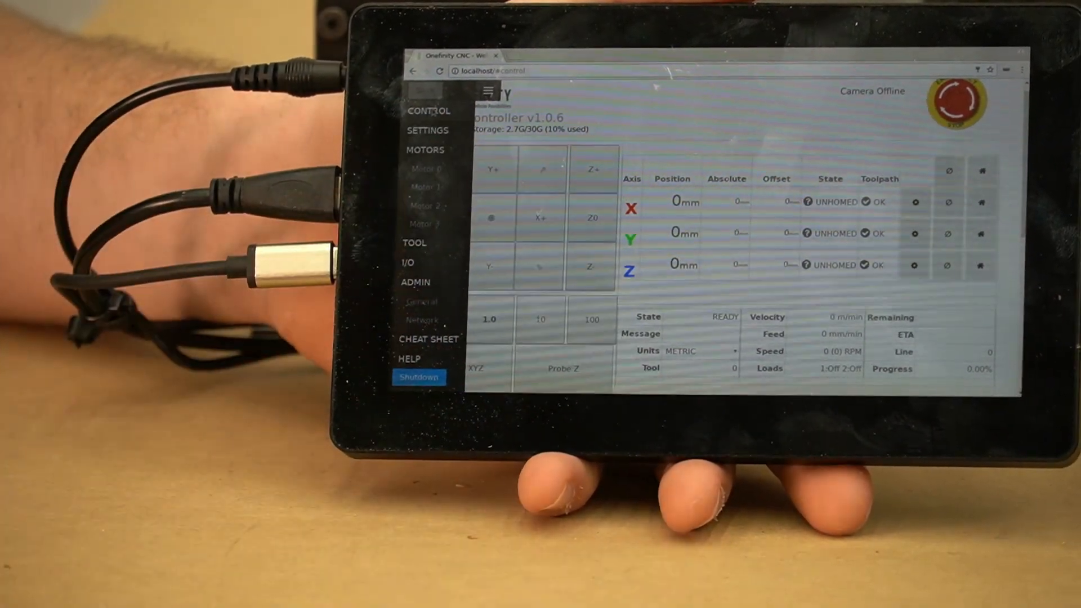